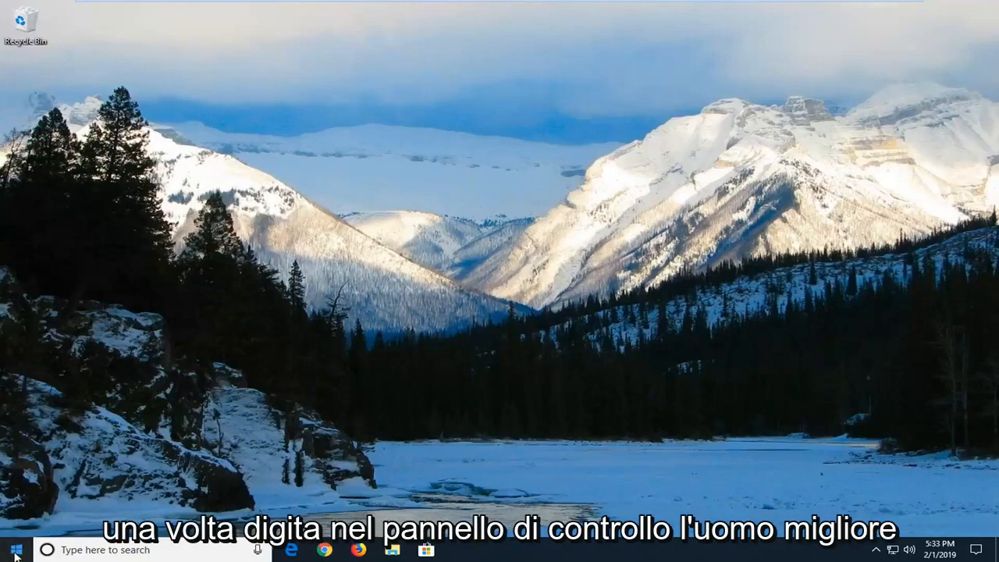
Step: Search 'co' in Start and launch Control Panel from the best match
text(control panel)
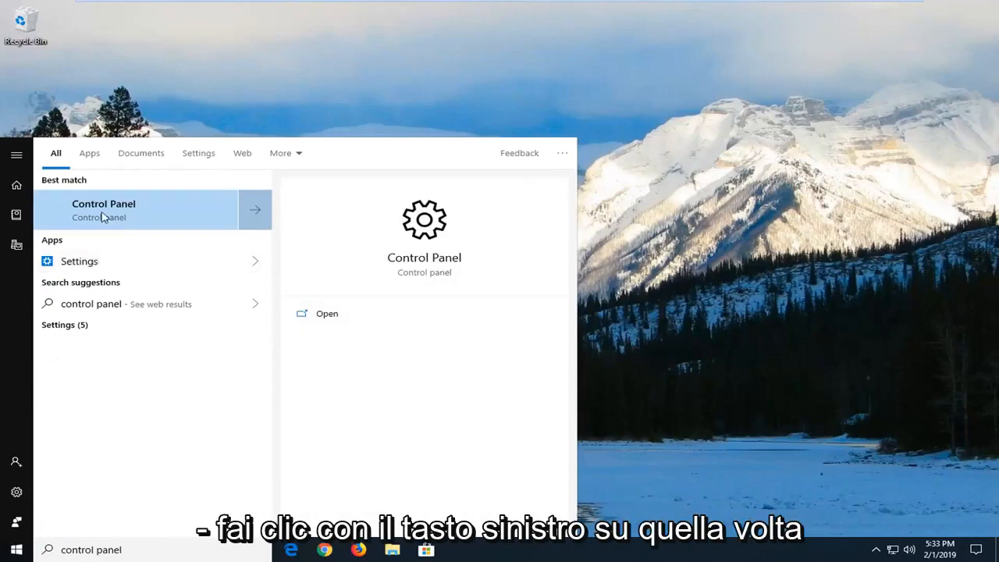
click(103, 209)
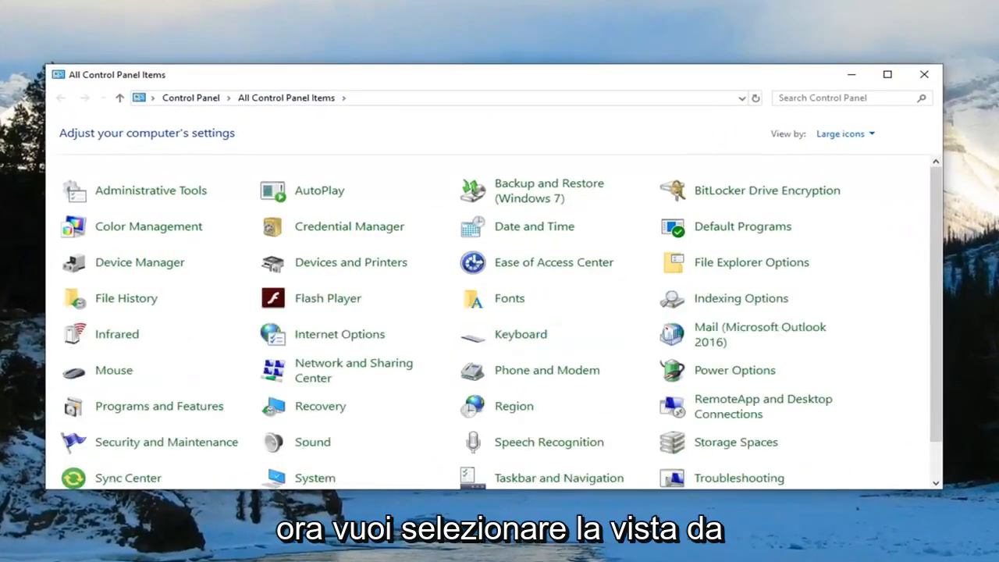
mouse_move(783, 139)
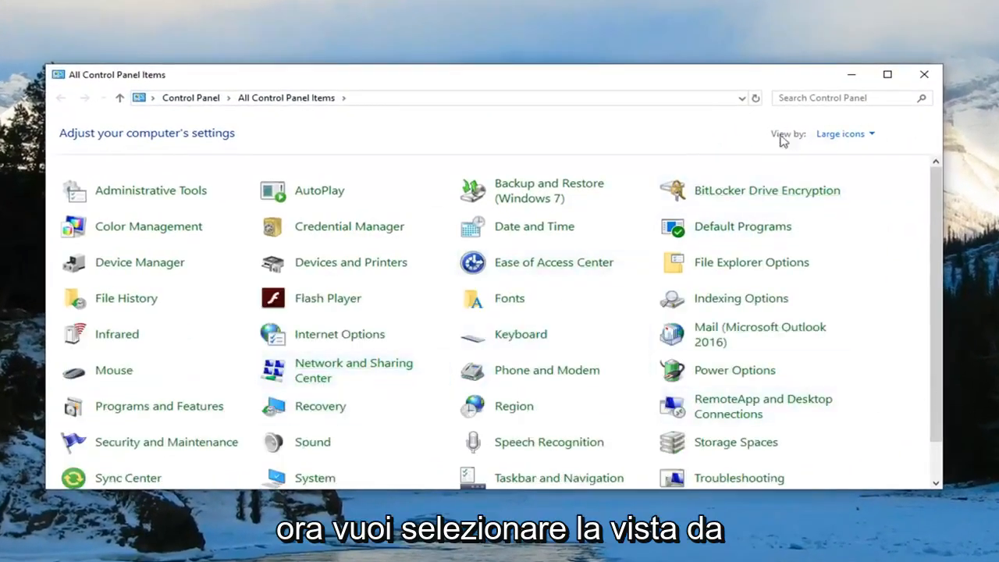
Step: Switch to Category view and reach Internet Options under Network and Internet
click(844, 134)
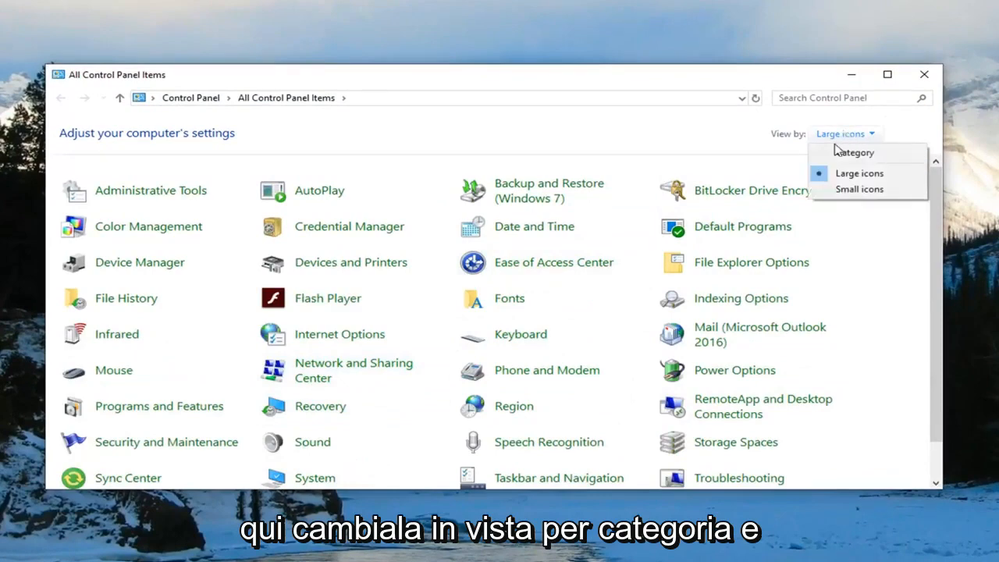
click(854, 153)
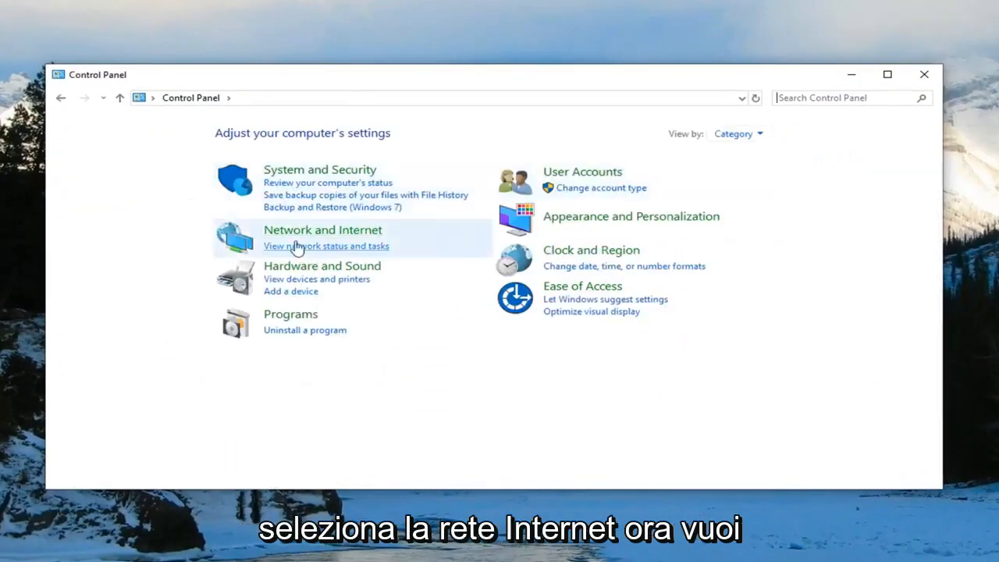
click(321, 230)
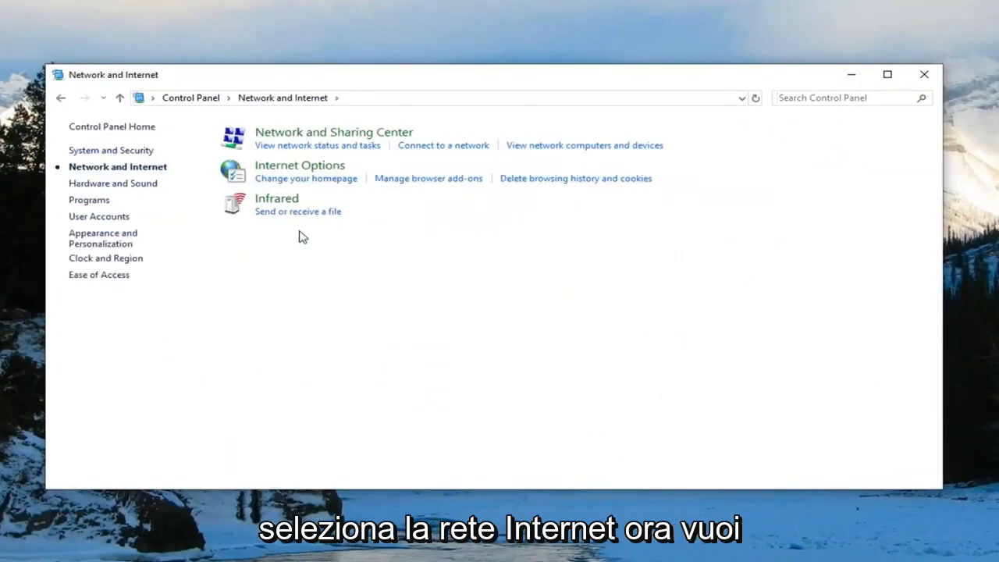
mouse_move(299, 165)
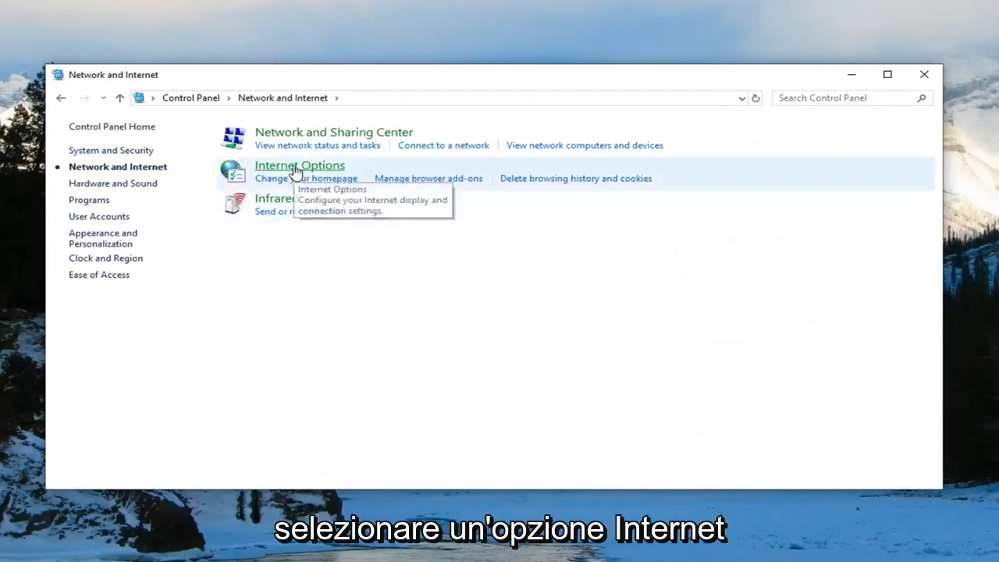
click(300, 165)
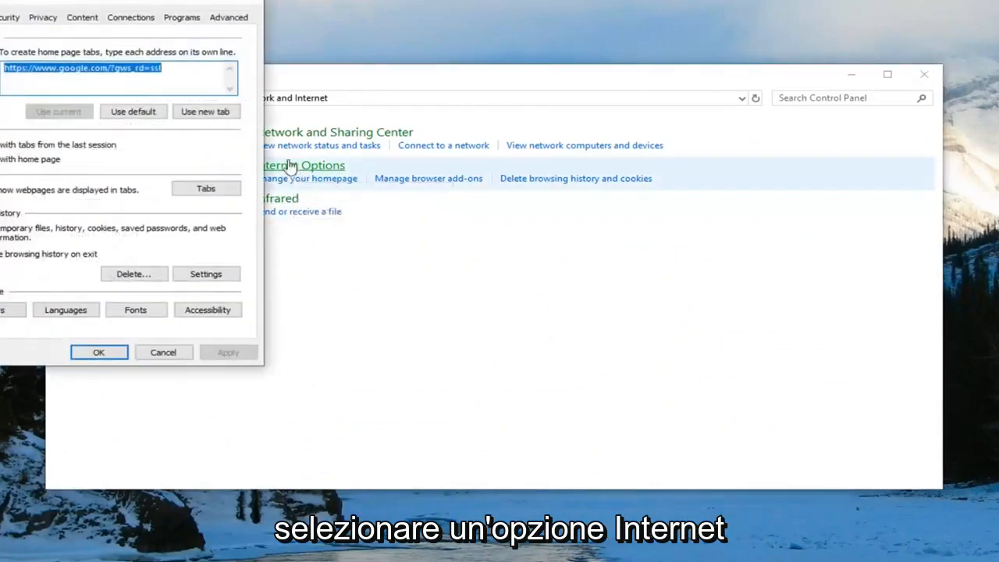
Step: In Connections, keep LAN settings on Automatically detect settings and confirm with OK
click(302, 165)
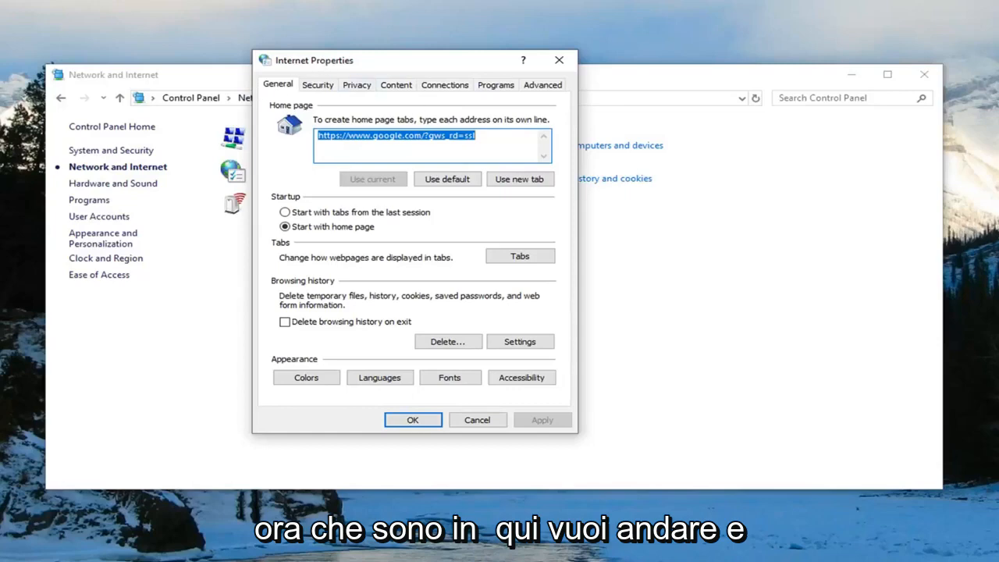
drag(314, 59, 406, 82)
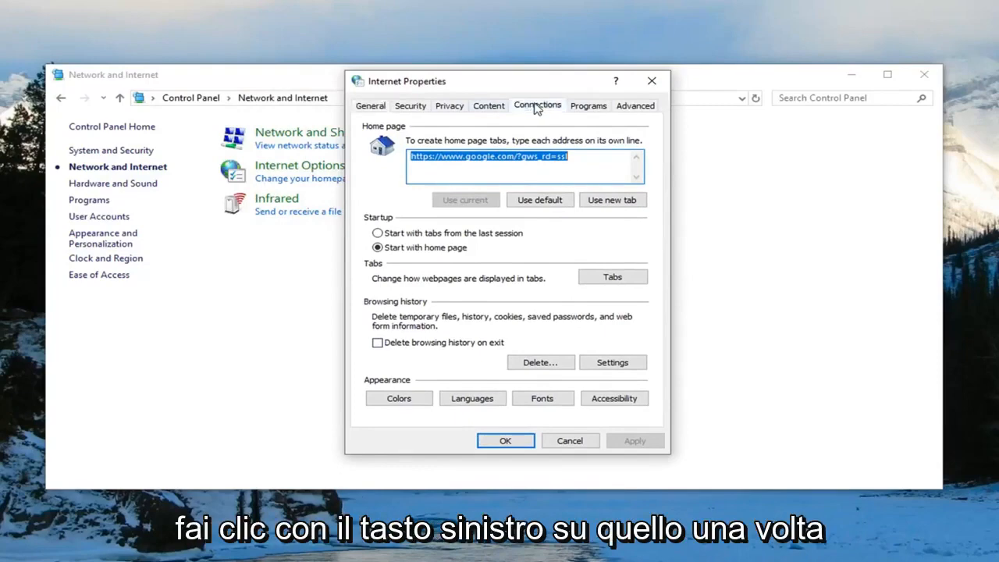
click(537, 107)
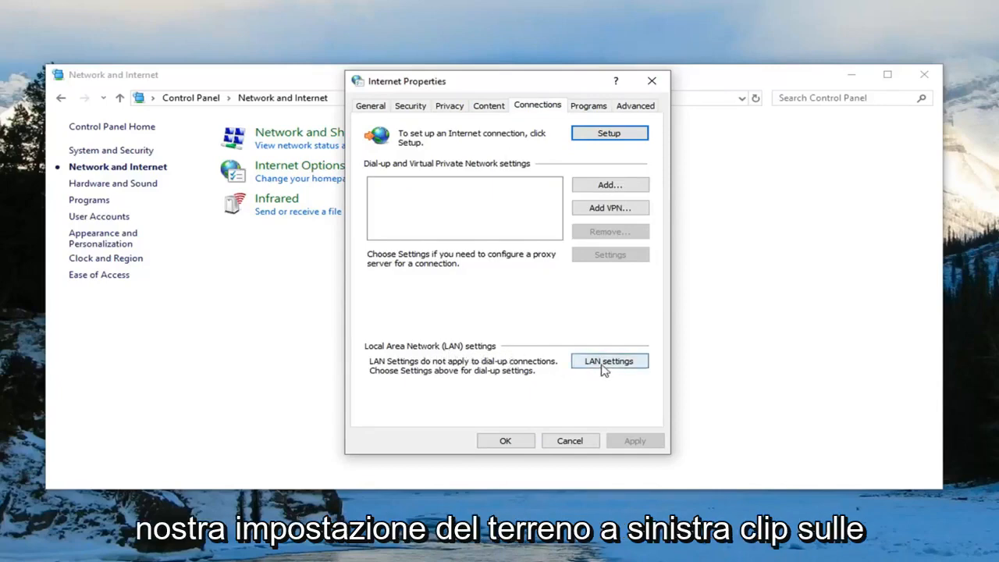
click(609, 360)
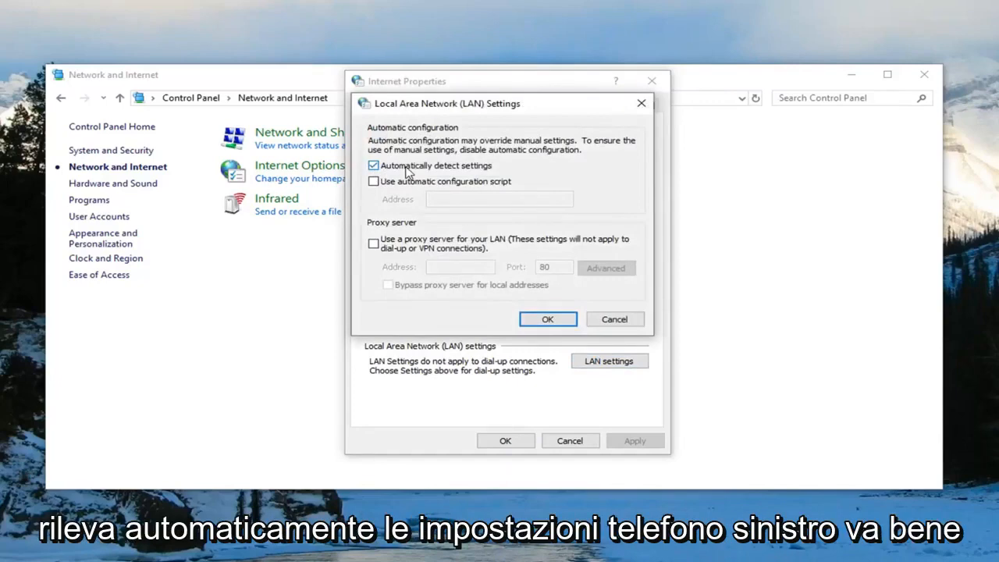
click(547, 318)
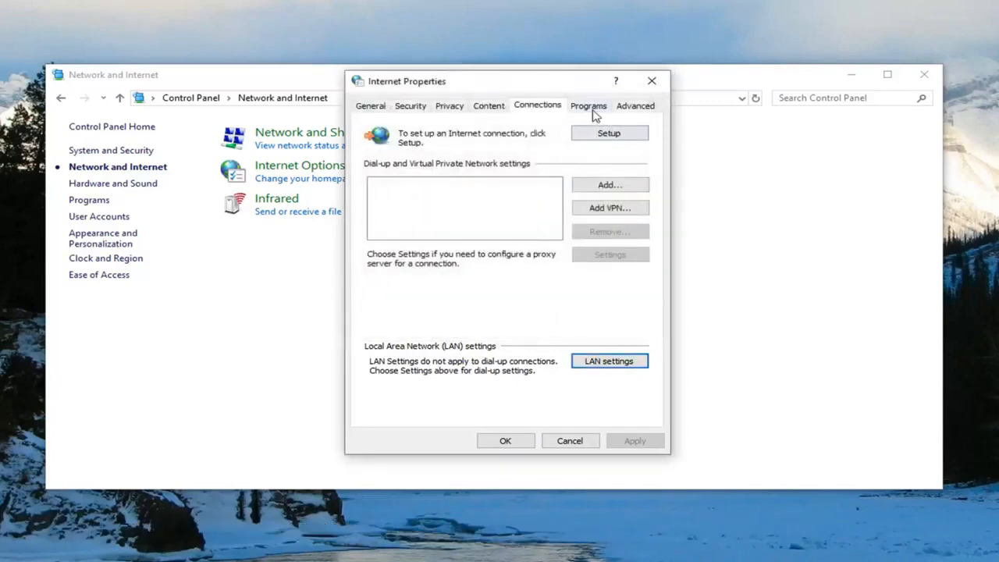
Step: Review the Content, Security and General tabs, ending on Security zones
click(488, 106)
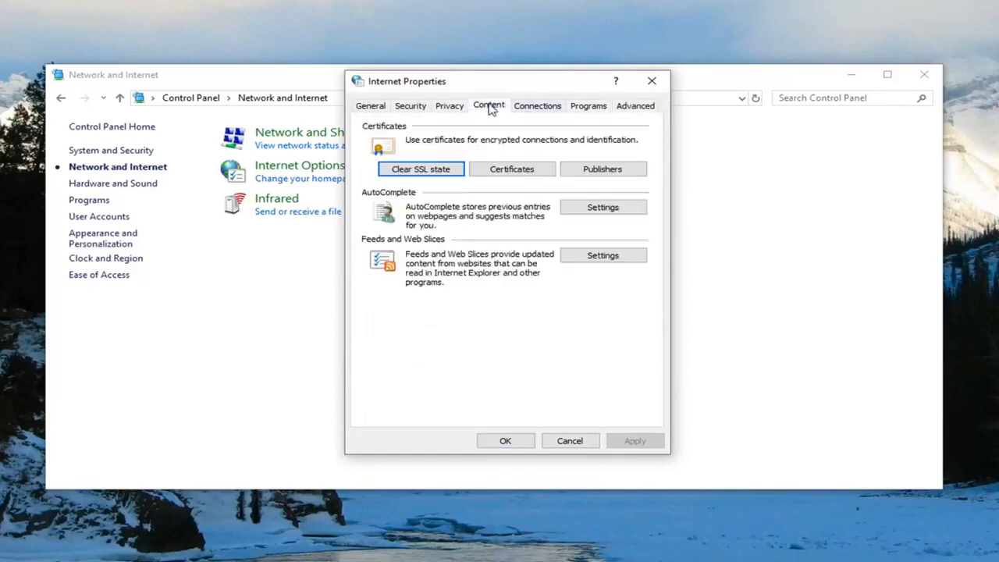
click(409, 106)
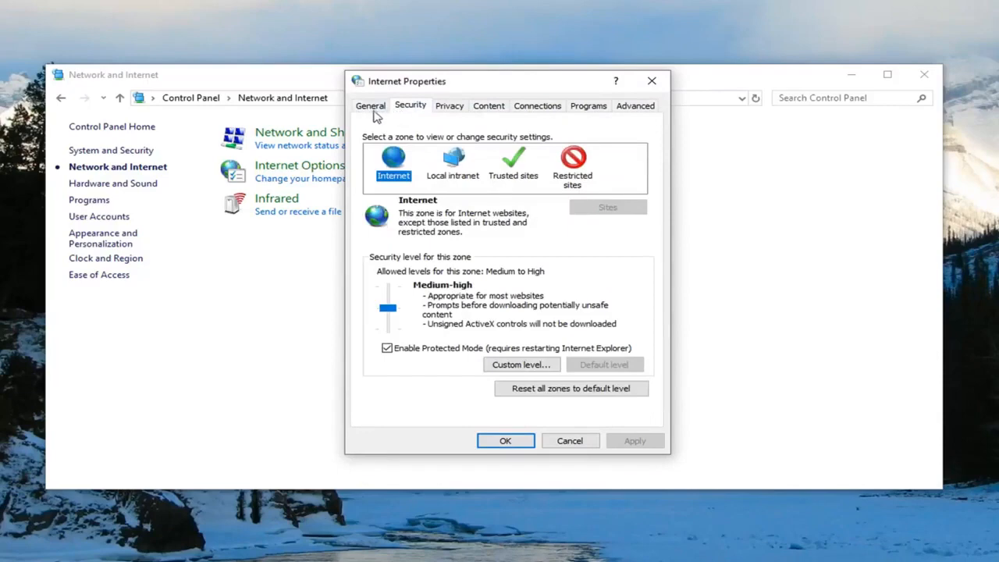
click(370, 107)
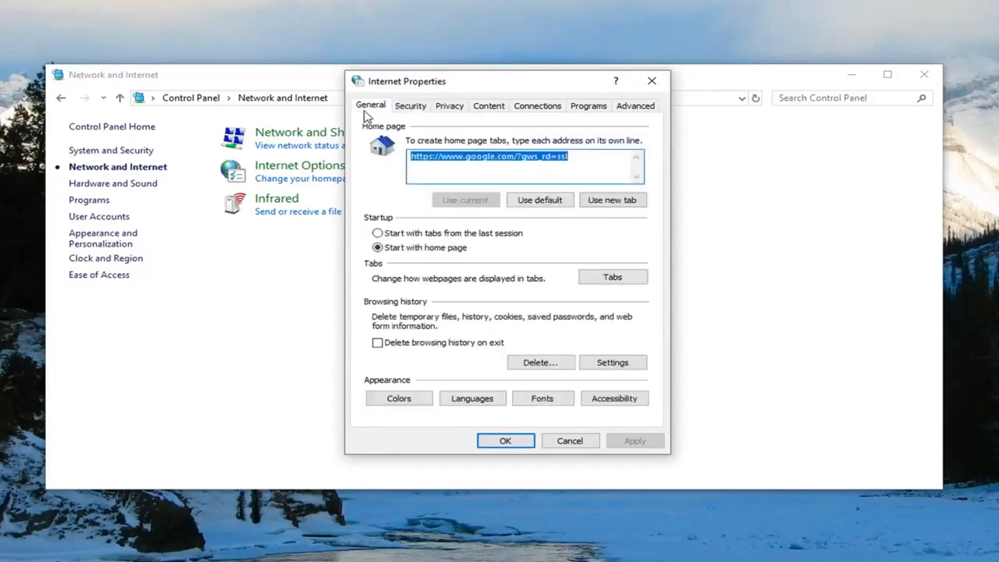
click(408, 106)
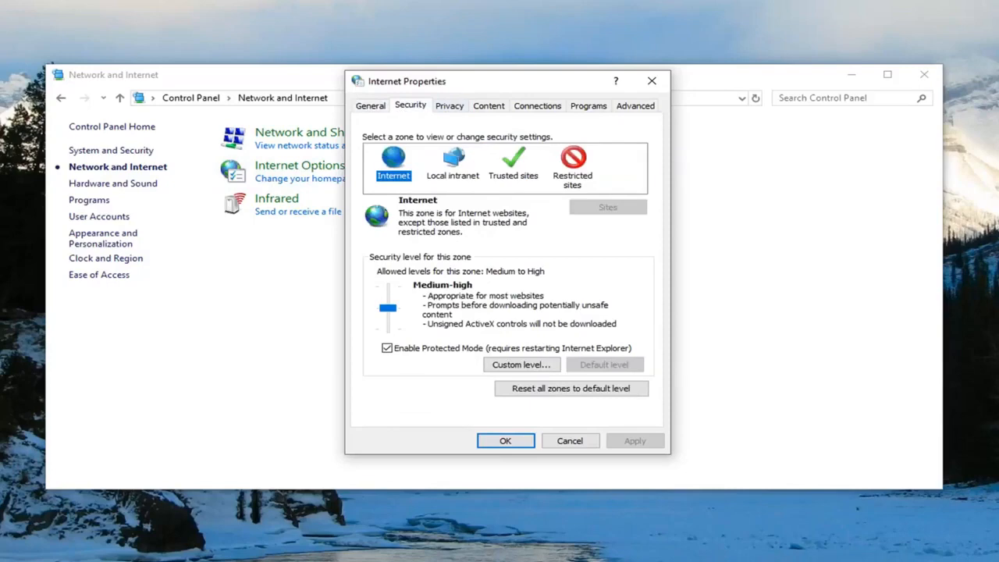
mouse_move(753, 166)
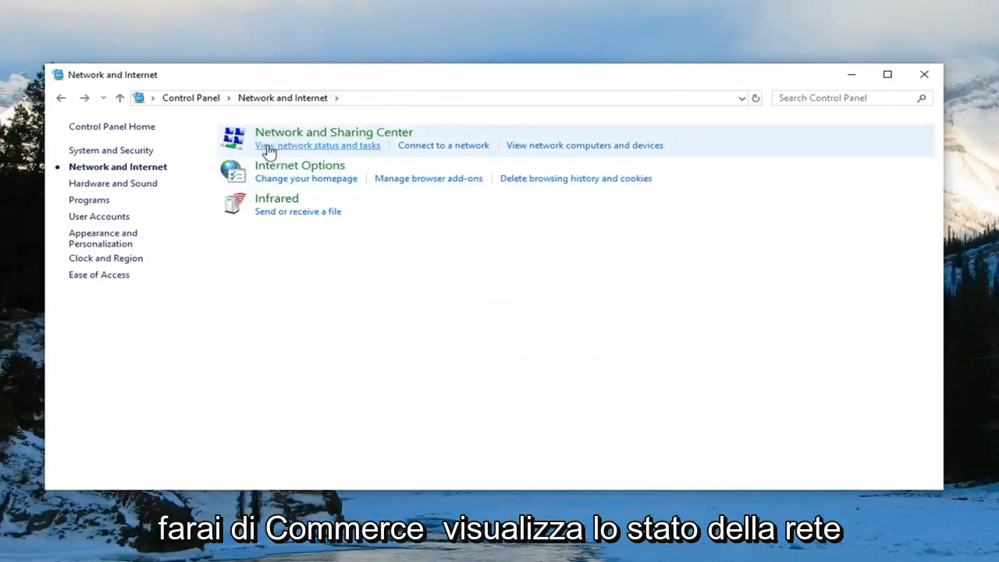
Step: Show network status and tasks and bring up the Ethernet0 Status window
click(318, 145)
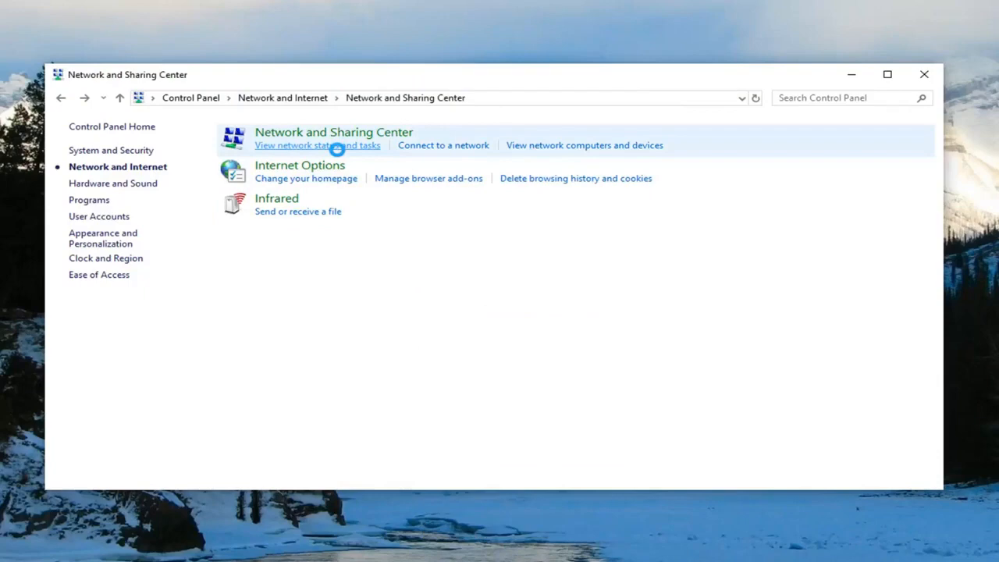
click(317, 145)
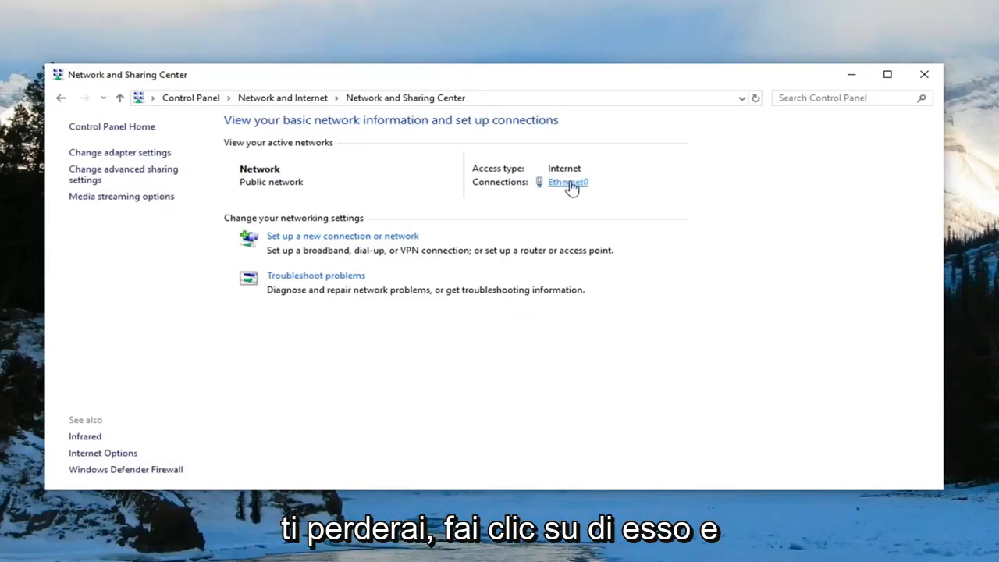
click(568, 181)
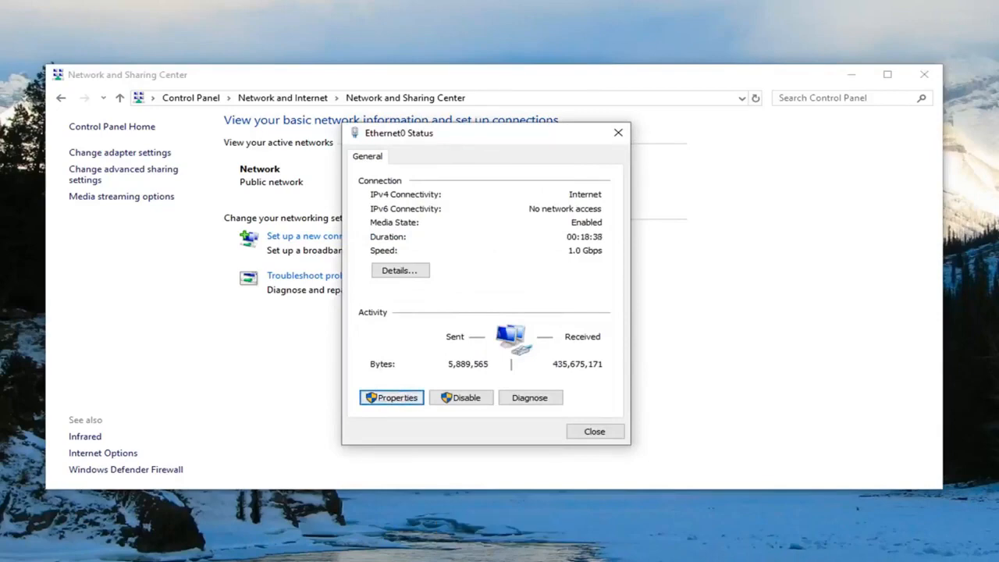
Step: Reach Ethernet0's Internet Protocol Version 4 (TCP/IPv4) properties
click(390, 397)
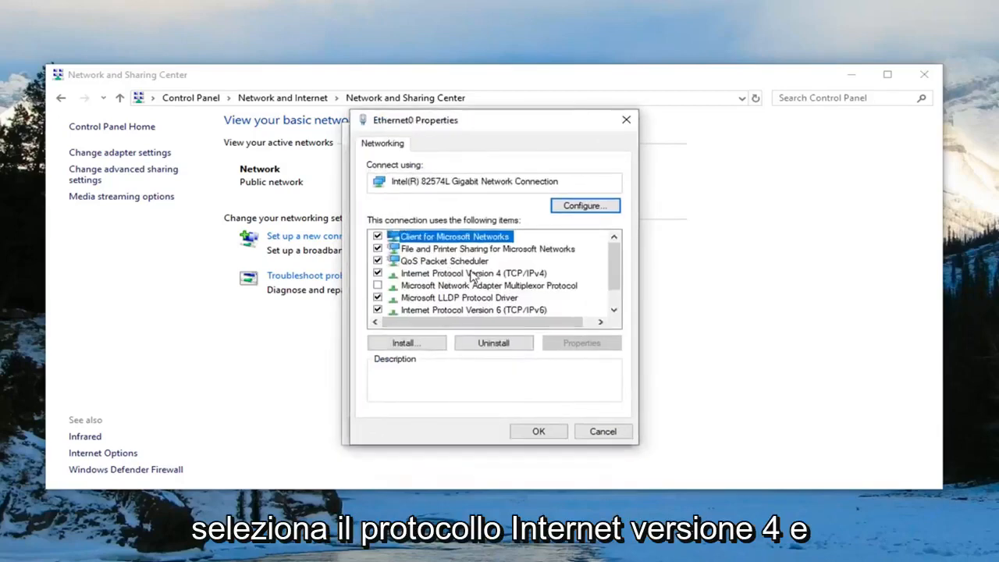
click(474, 274)
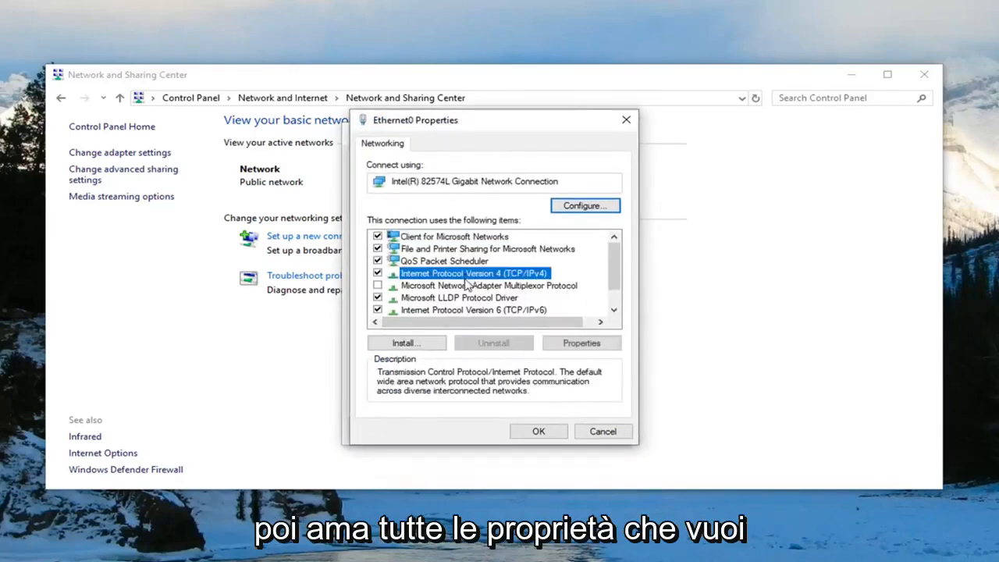
click(581, 343)
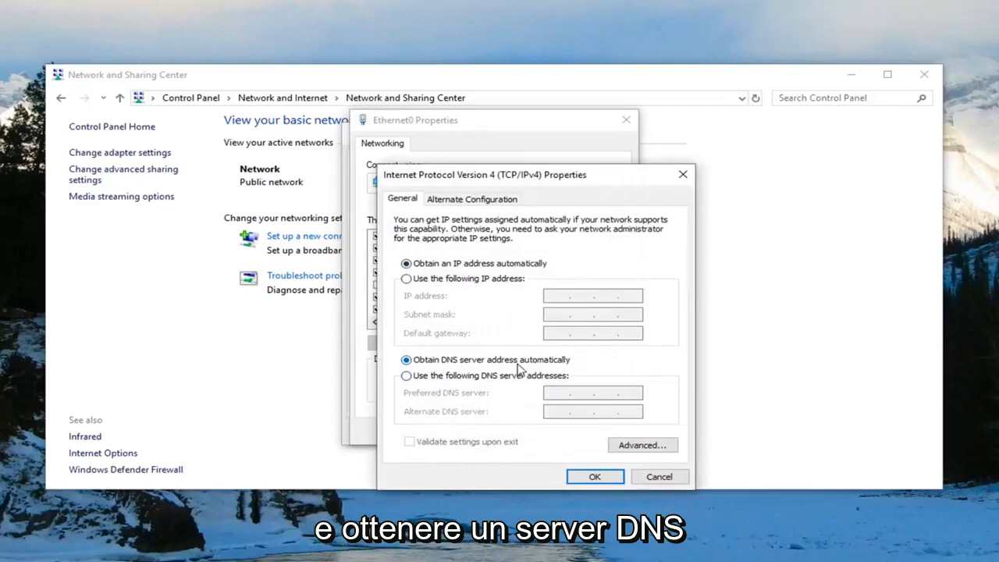
mouse_move(659, 478)
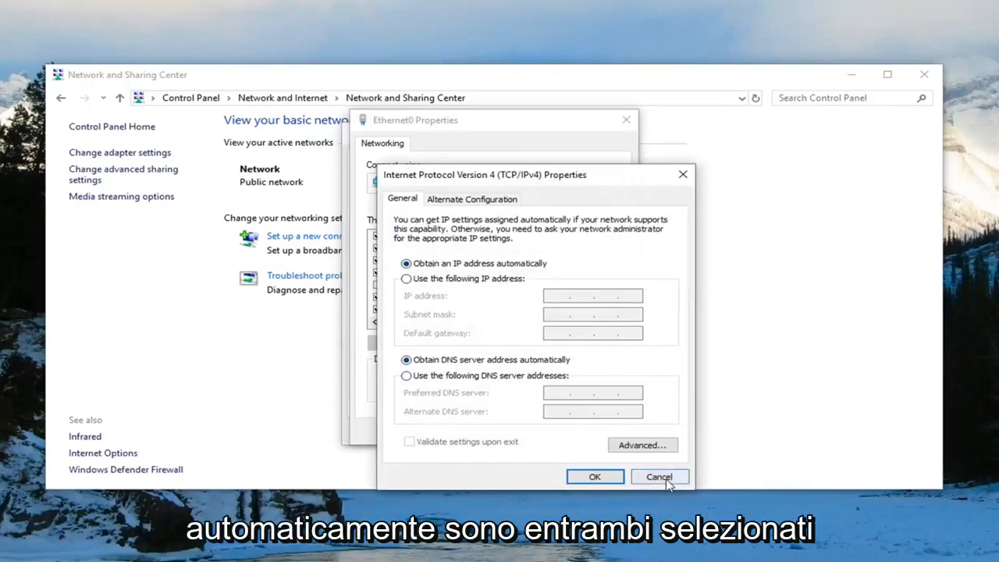
Step: Leave automatic IP and DNS unchanged and close all dialogs back to the desktop
click(659, 478)
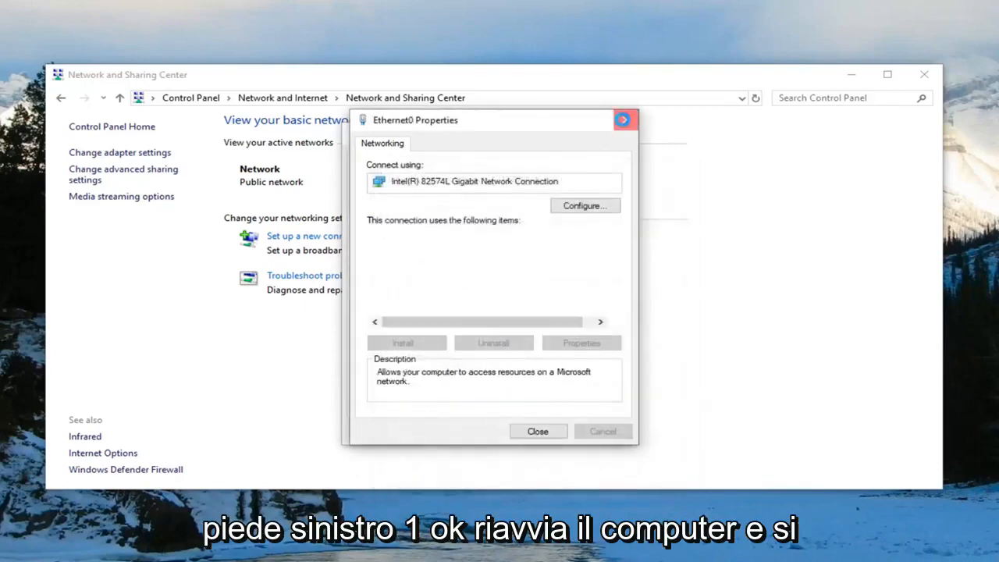
click(537, 431)
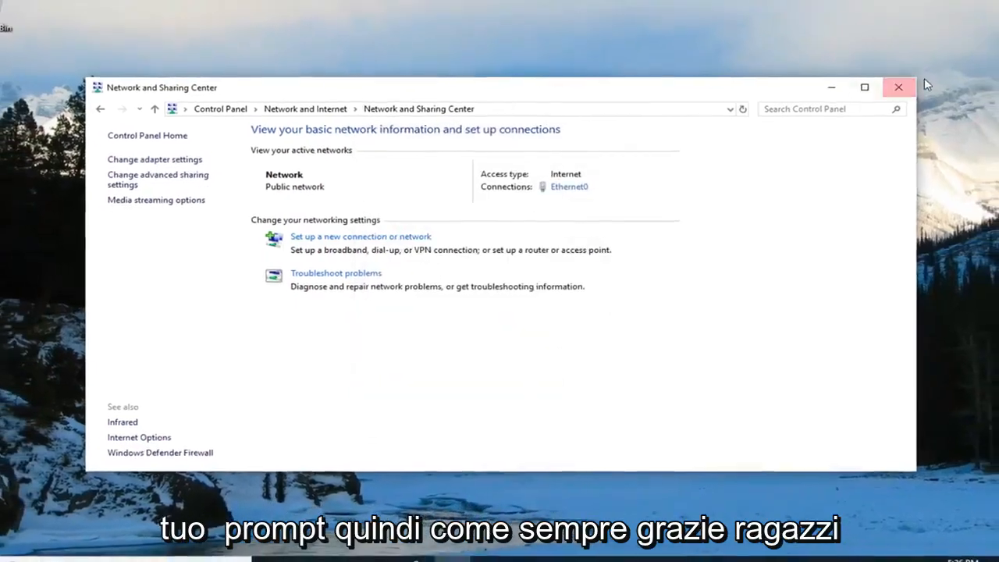
click(898, 87)
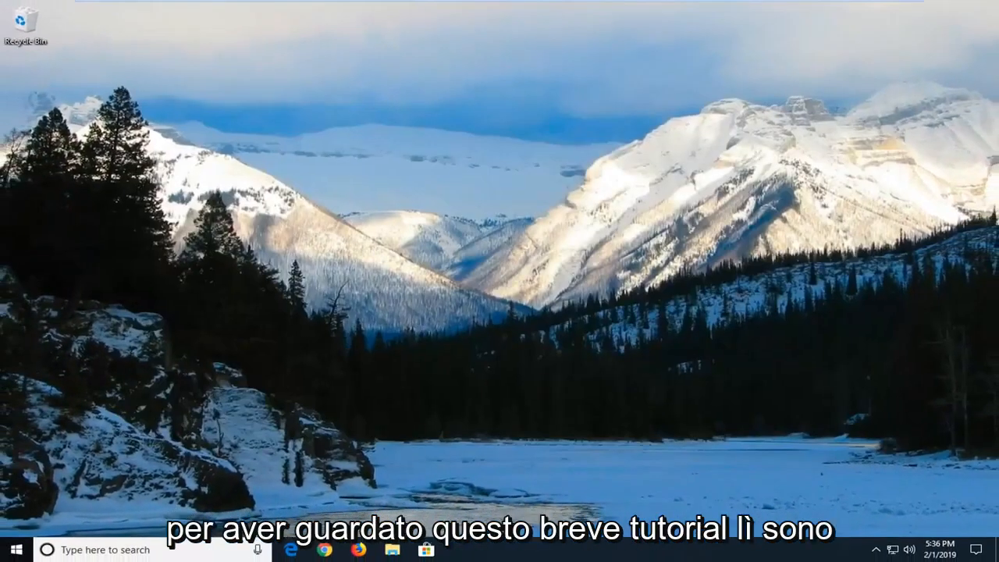